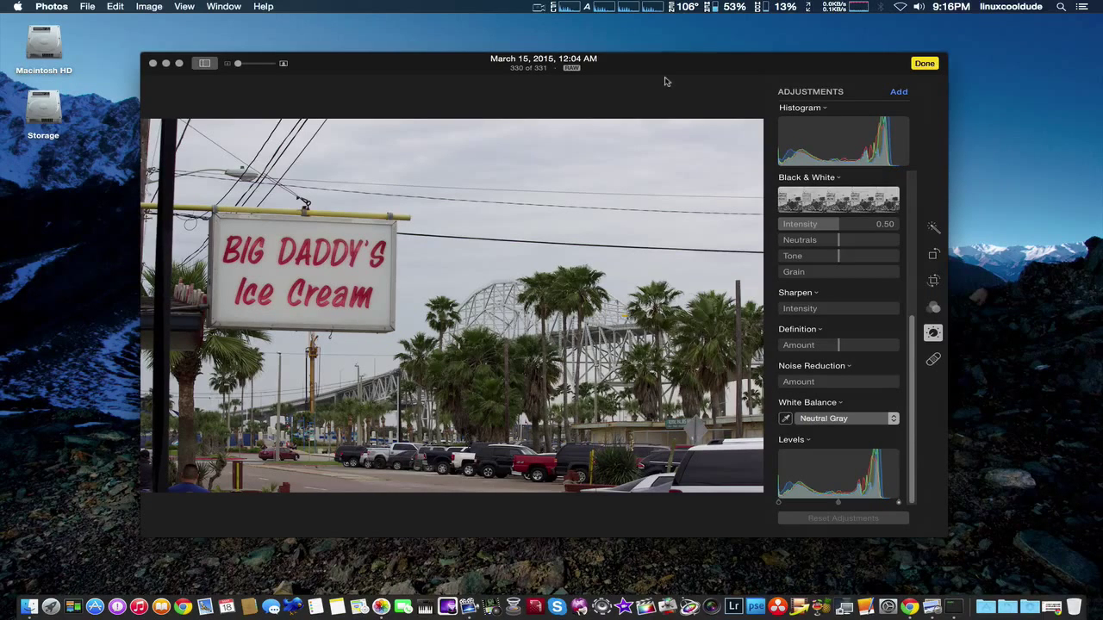
pyautogui.moveTo(679, 90)
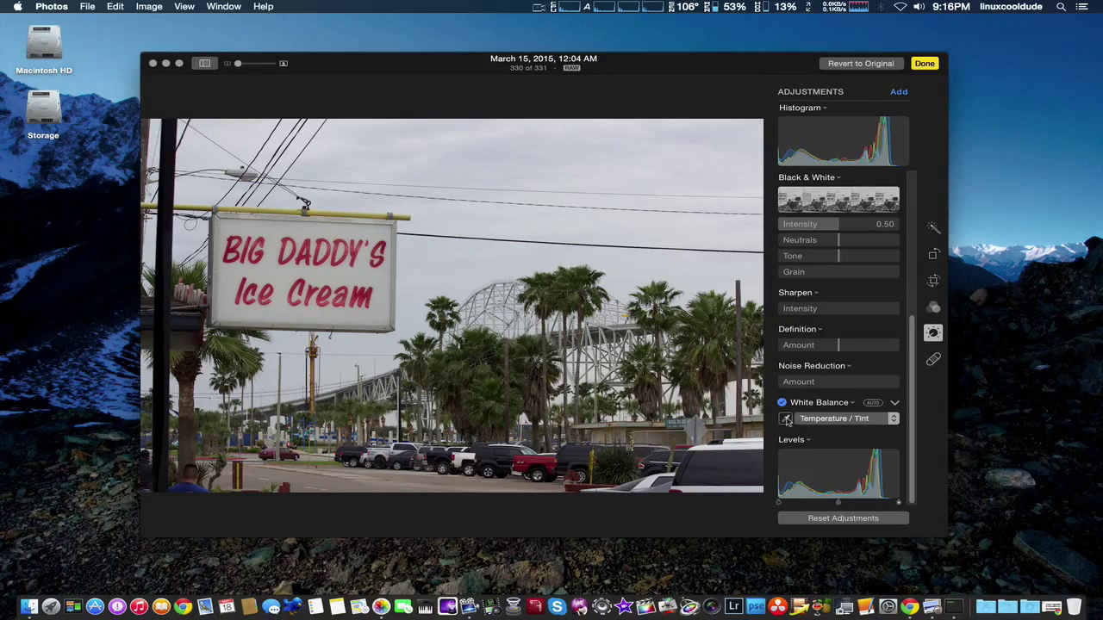
# Switch White Balance to Temperature/Tint mode and enable it on the ice cream sign photo
pyautogui.click(786, 418)
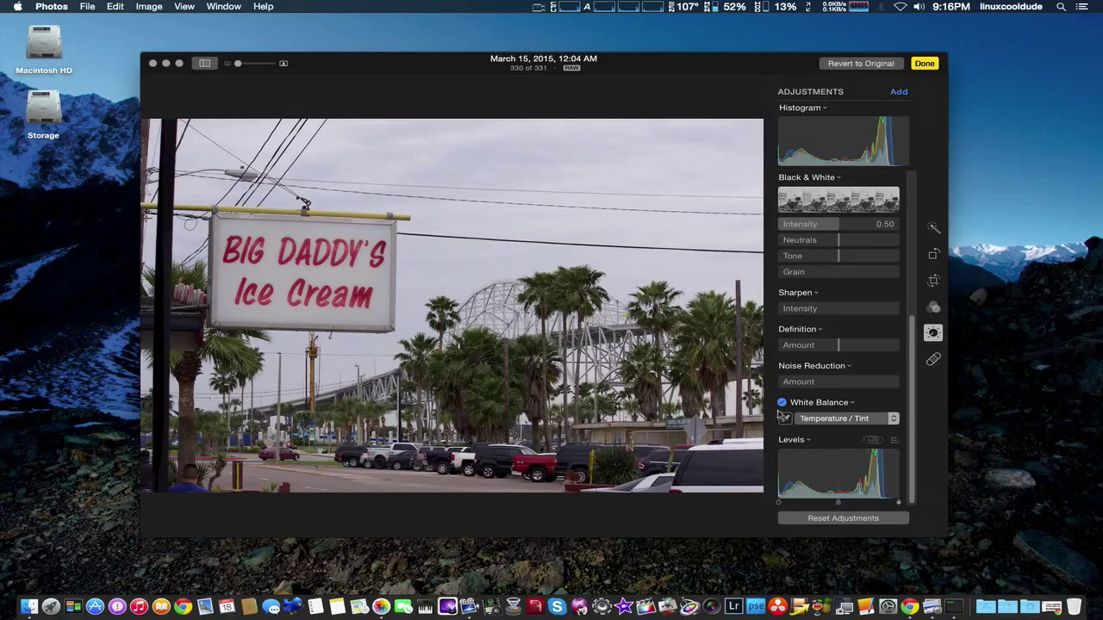
pyautogui.click(782, 403)
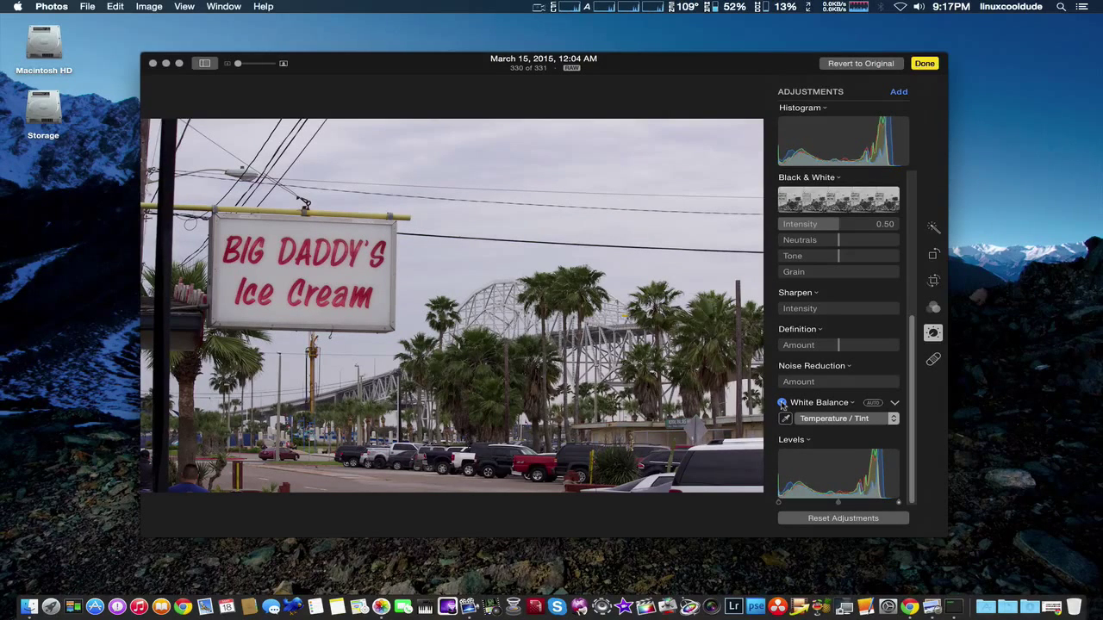
pyautogui.click(782, 404)
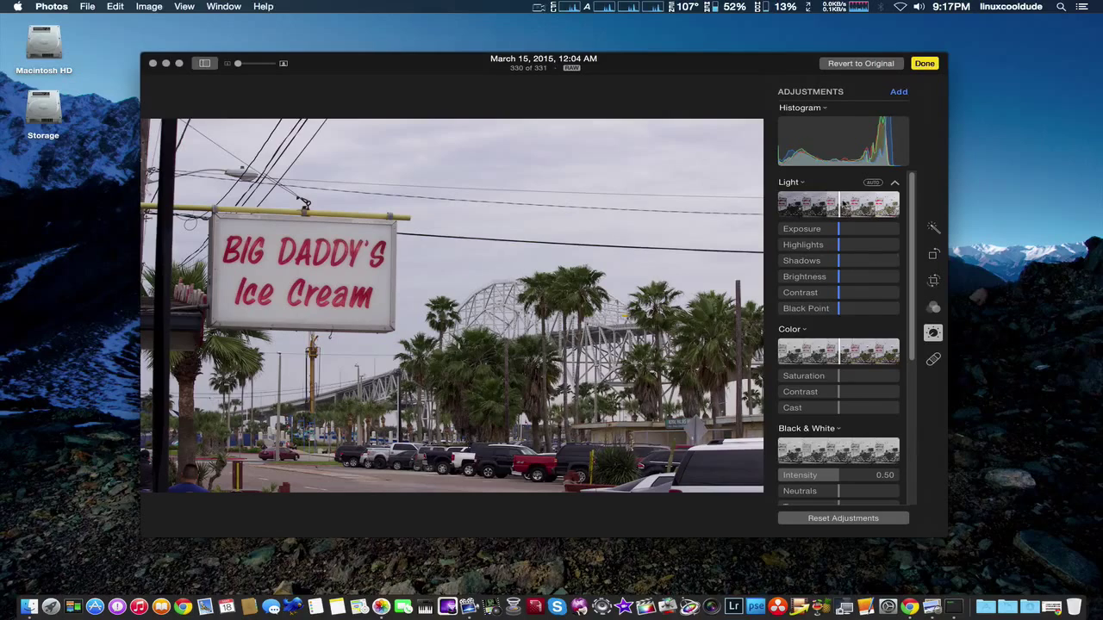
# Set Light to Exposure -0.12, Highlights -0.51, Shadows 0.44 and Brightness 0.34
pyautogui.click(872, 183)
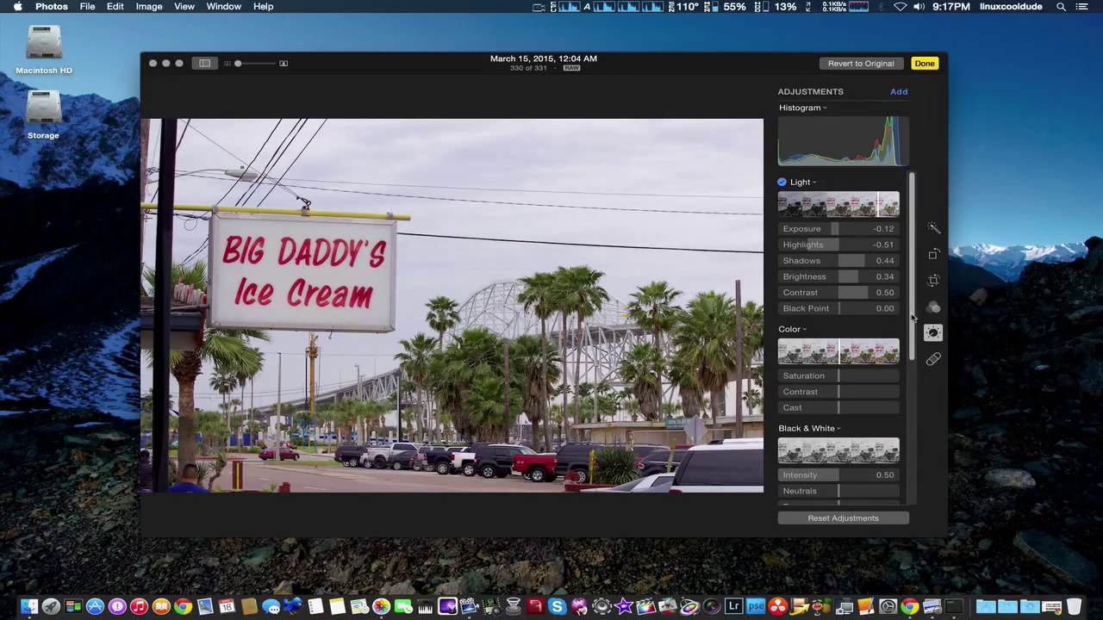
pyautogui.scroll(-3)
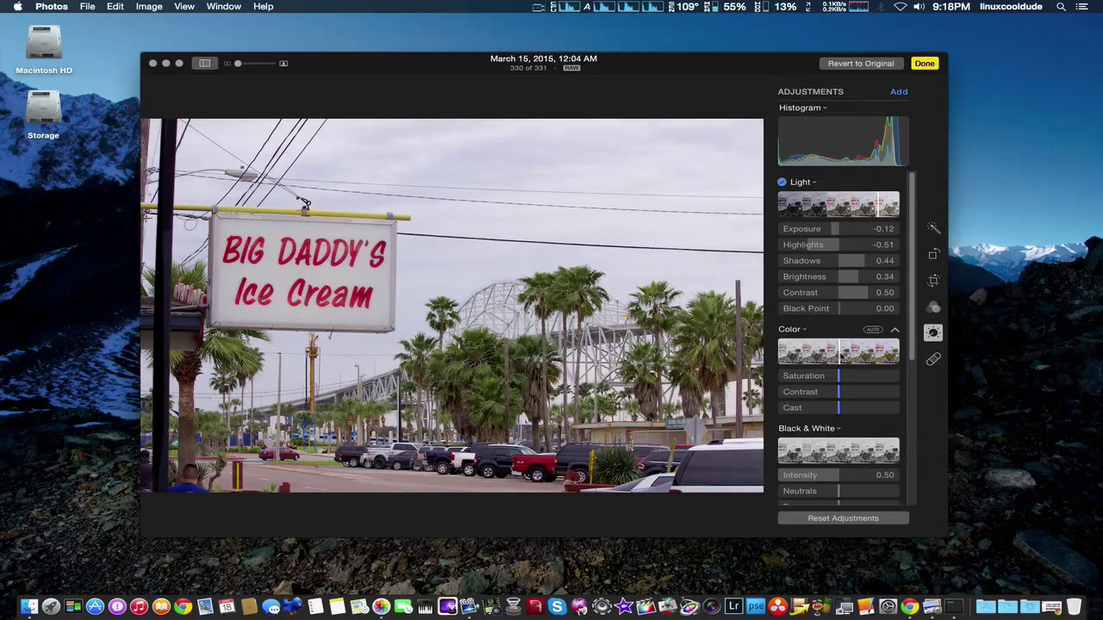
# Set Color Saturation to 0.14 and colour Contrast to 0.09
pyautogui.click(783, 329)
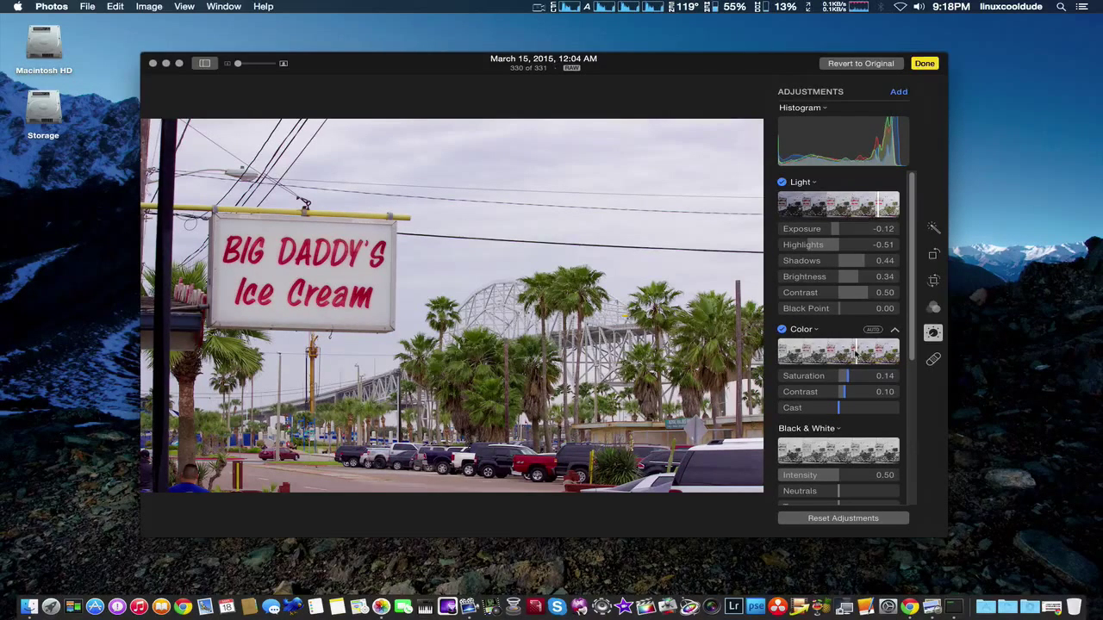
pyautogui.moveTo(845, 391); pyautogui.dragTo(843, 392)
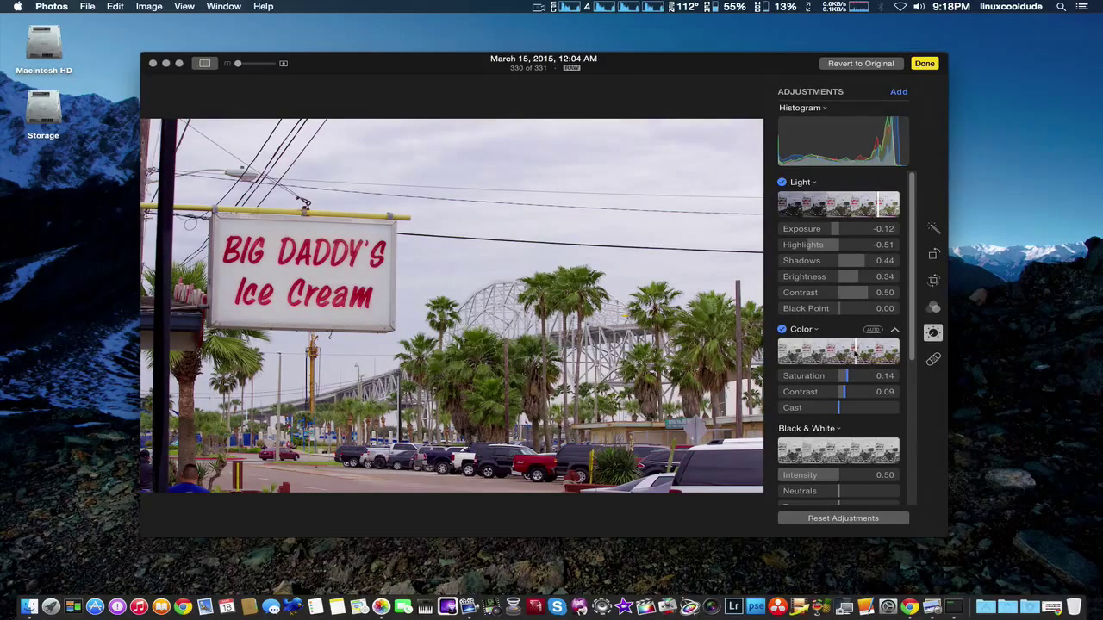
pyautogui.moveTo(810, 146)
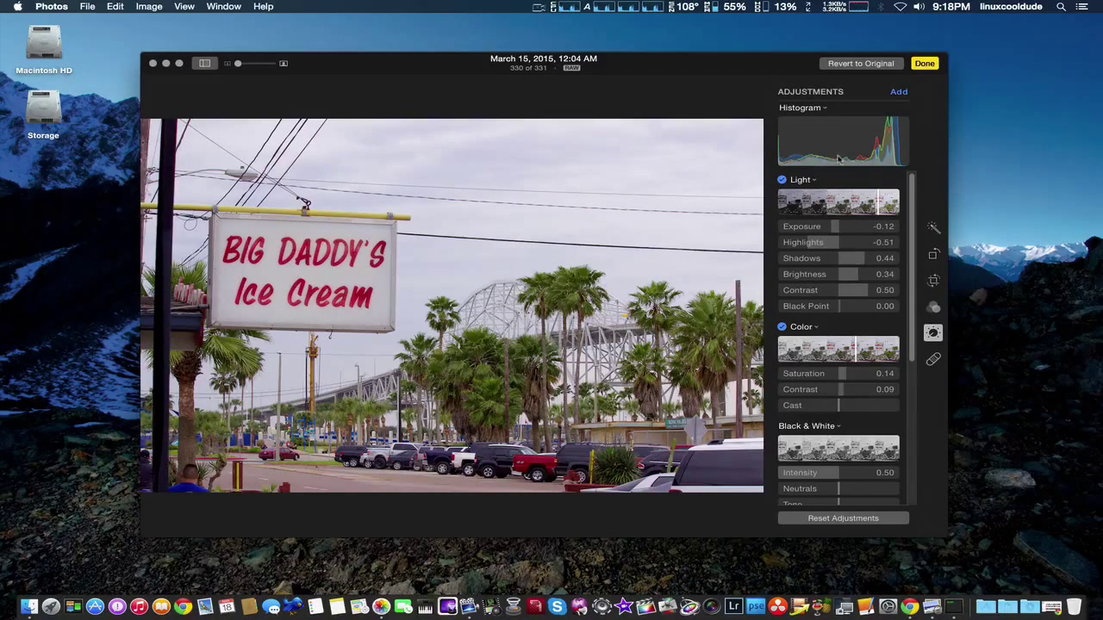
pyautogui.moveTo(827, 137)
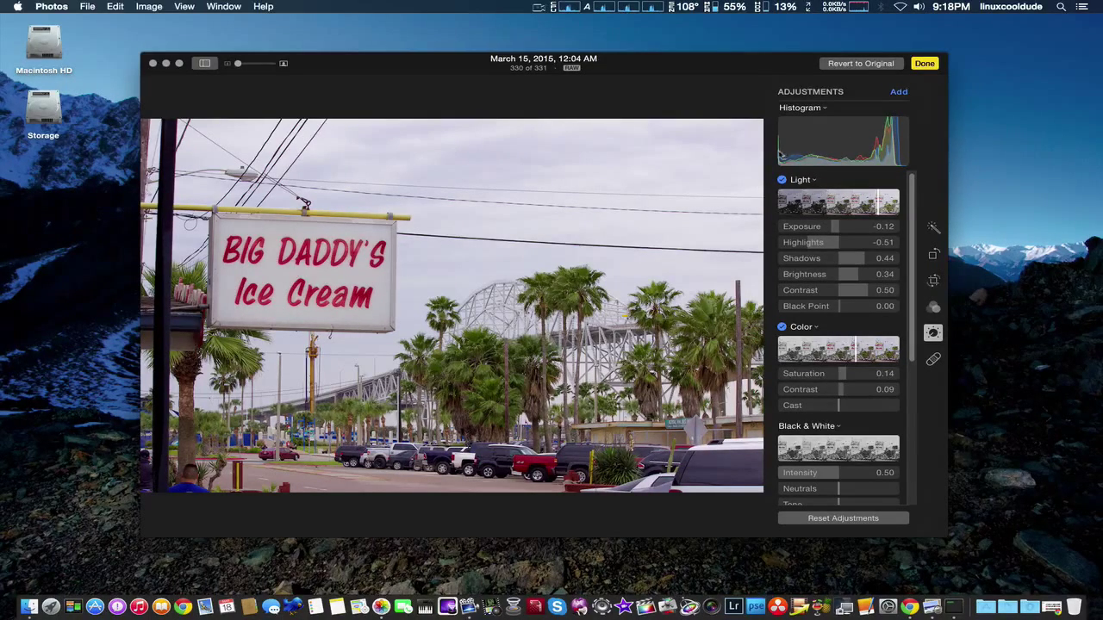
pyautogui.moveTo(910, 148)
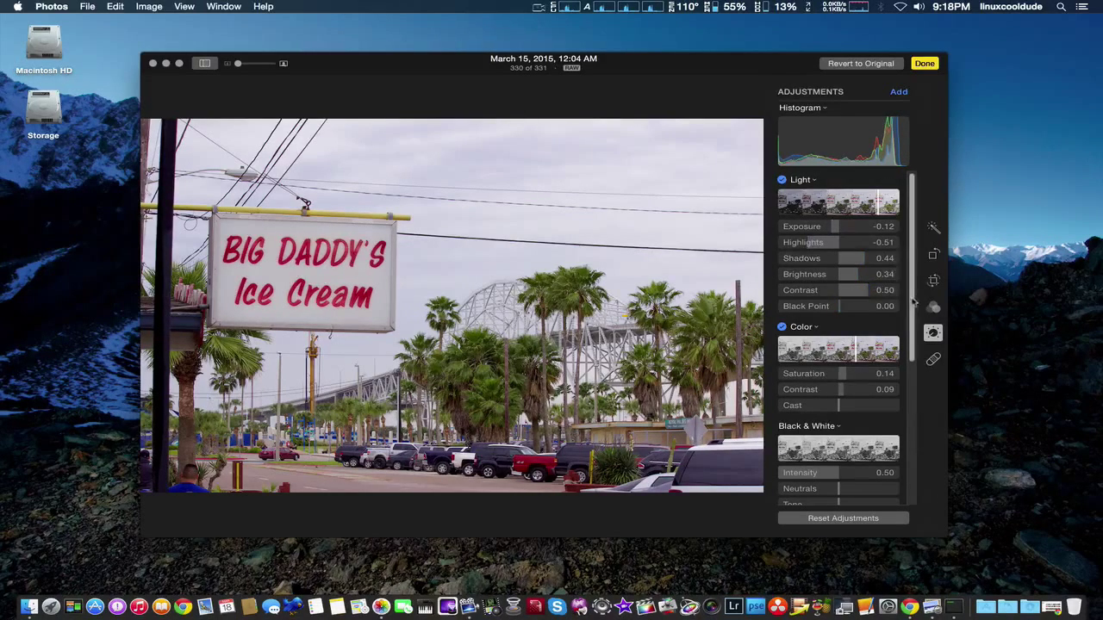
# Enable Sharpen at Intensity 0.09 and turn on Definition
pyautogui.scroll(-3)
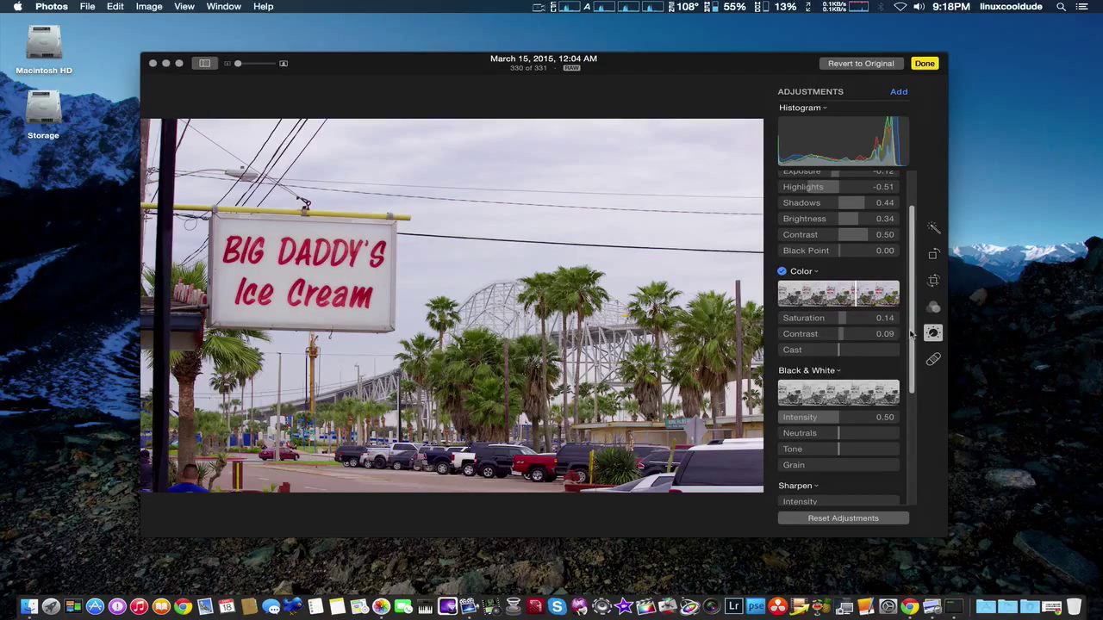
pyautogui.scroll(-3)
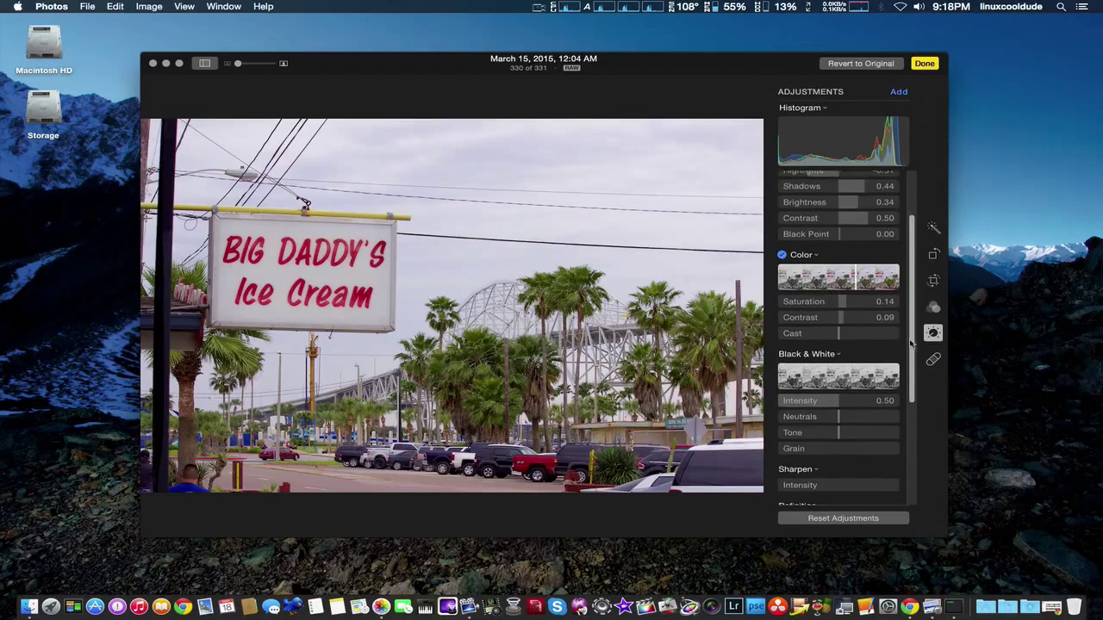
pyautogui.scroll(-3)
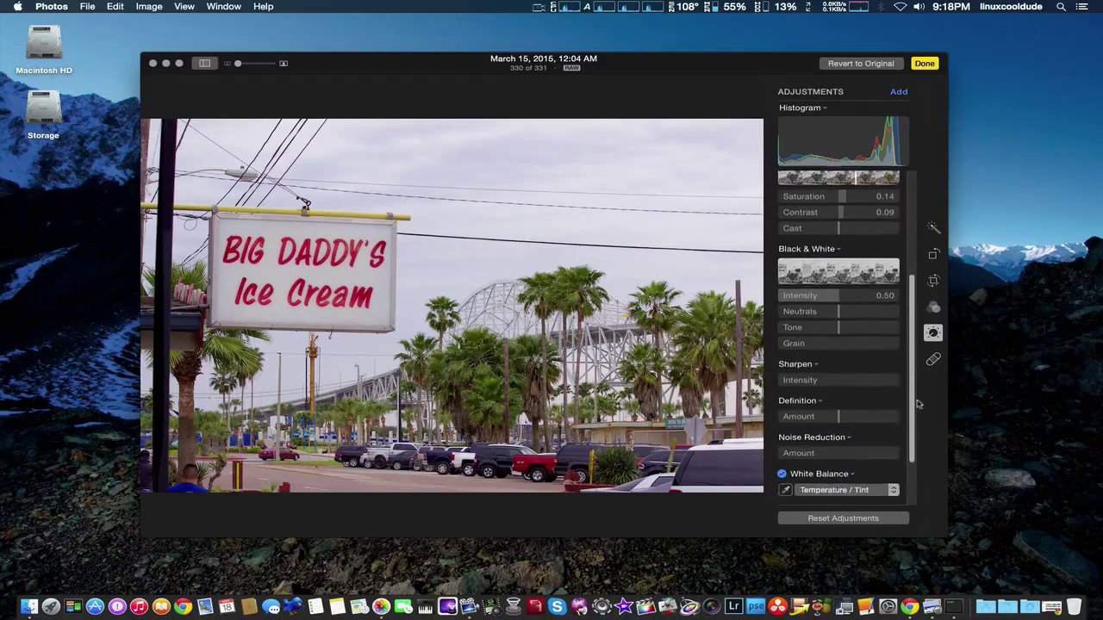
pyautogui.scroll(-3)
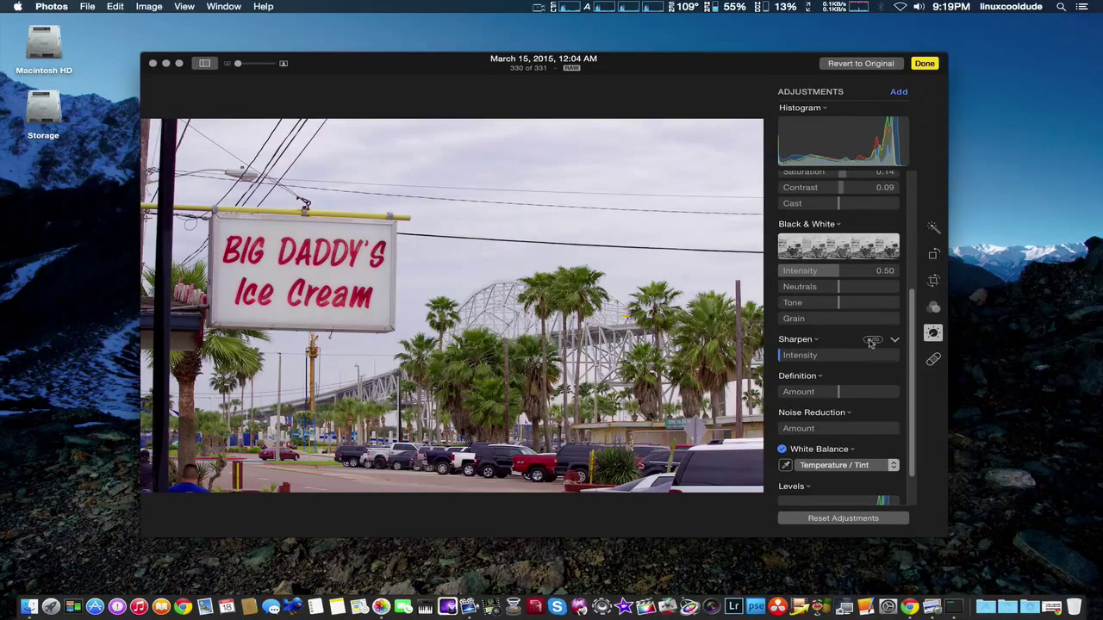
pyautogui.click(871, 339)
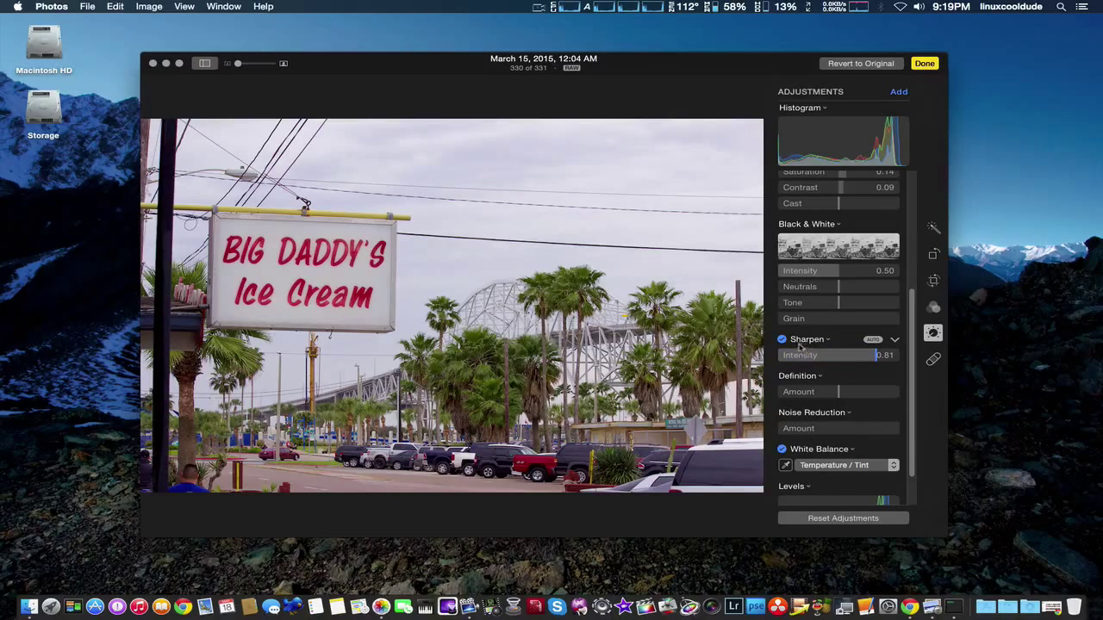
pyautogui.click(782, 337)
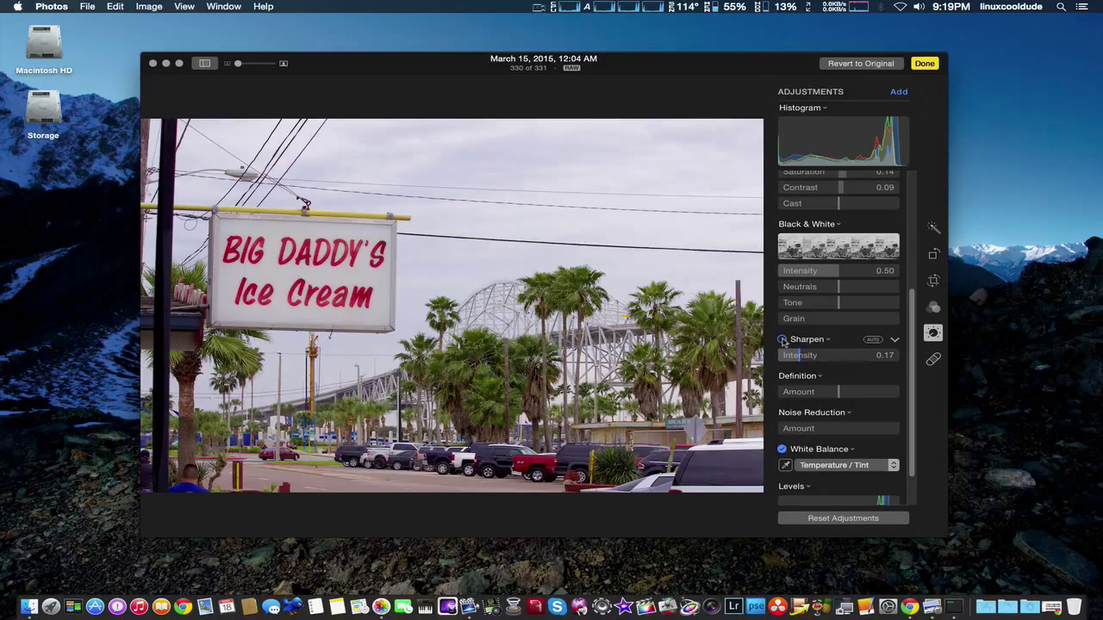
pyautogui.click(782, 339)
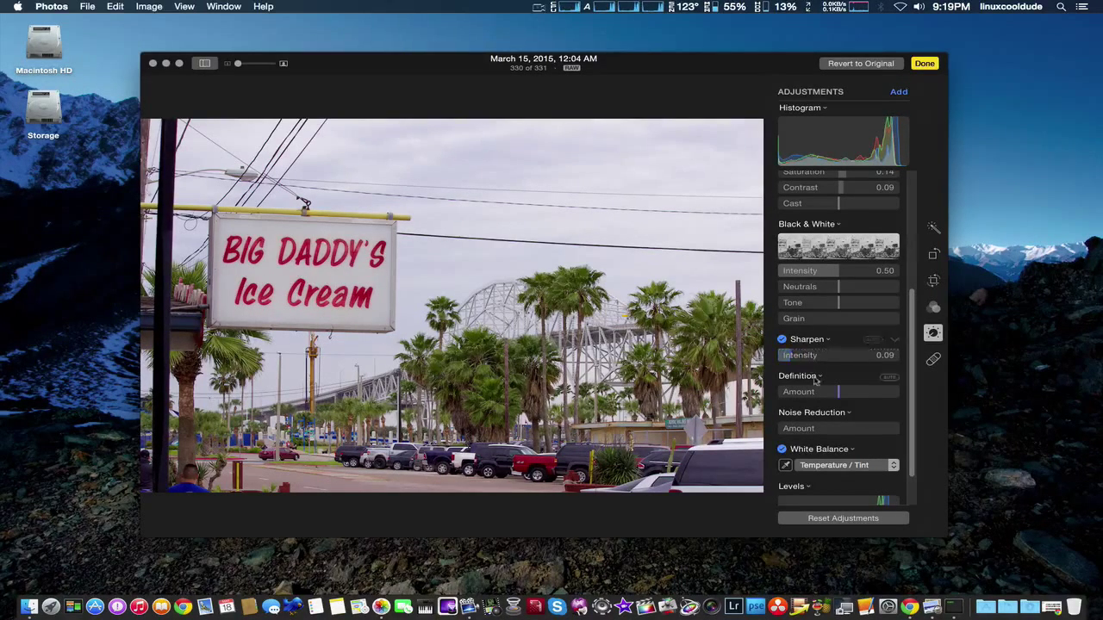
pyautogui.click(782, 376)
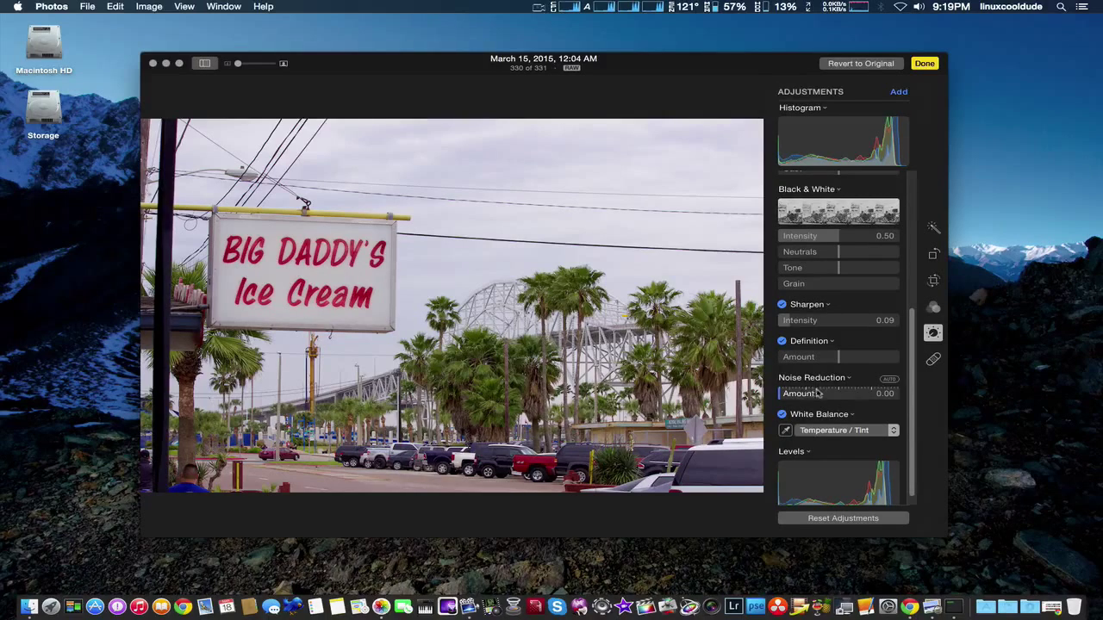
# Raise the Noise Reduction Amount slider to about 0.40
pyautogui.moveTo(789, 393); pyautogui.dragTo(865, 393)
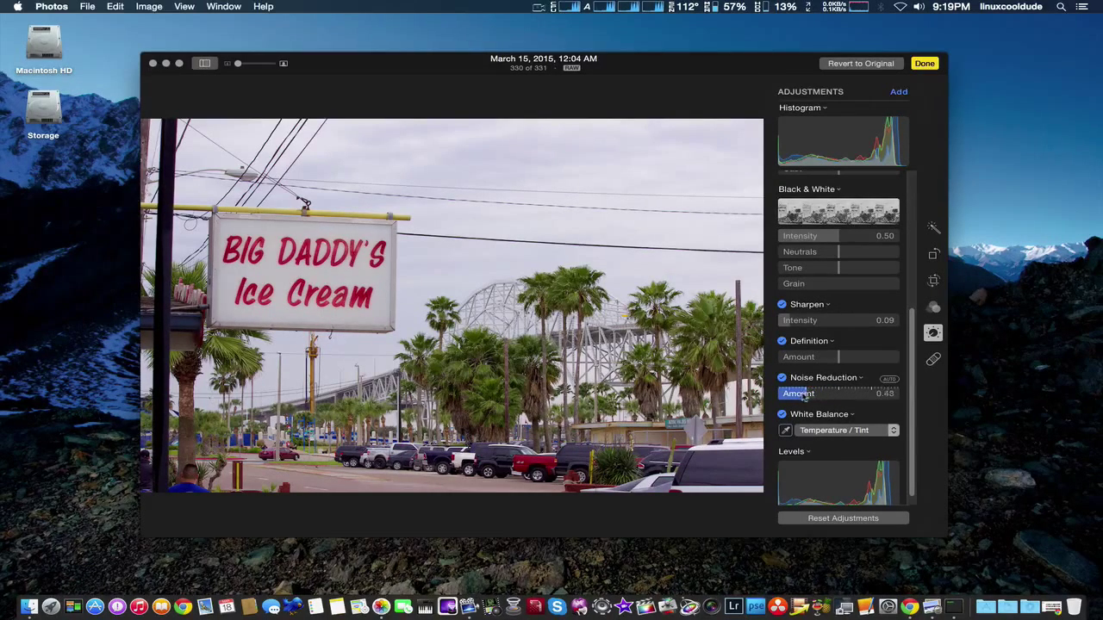
pyautogui.moveTo(841, 393); pyautogui.dragTo(789, 393)
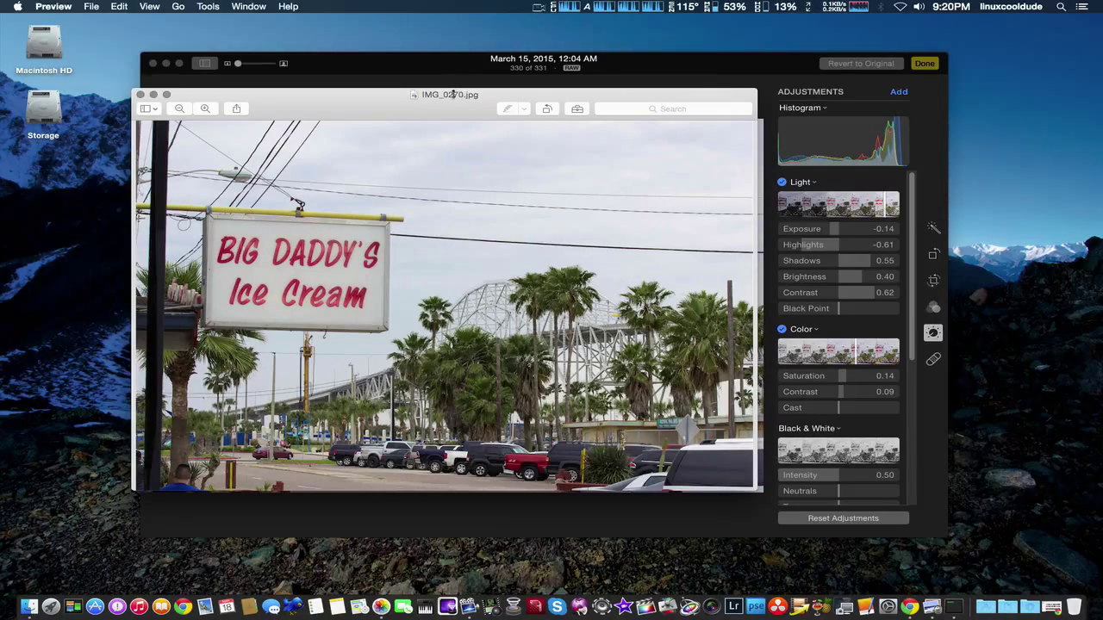
pyautogui.moveTo(405, 75)
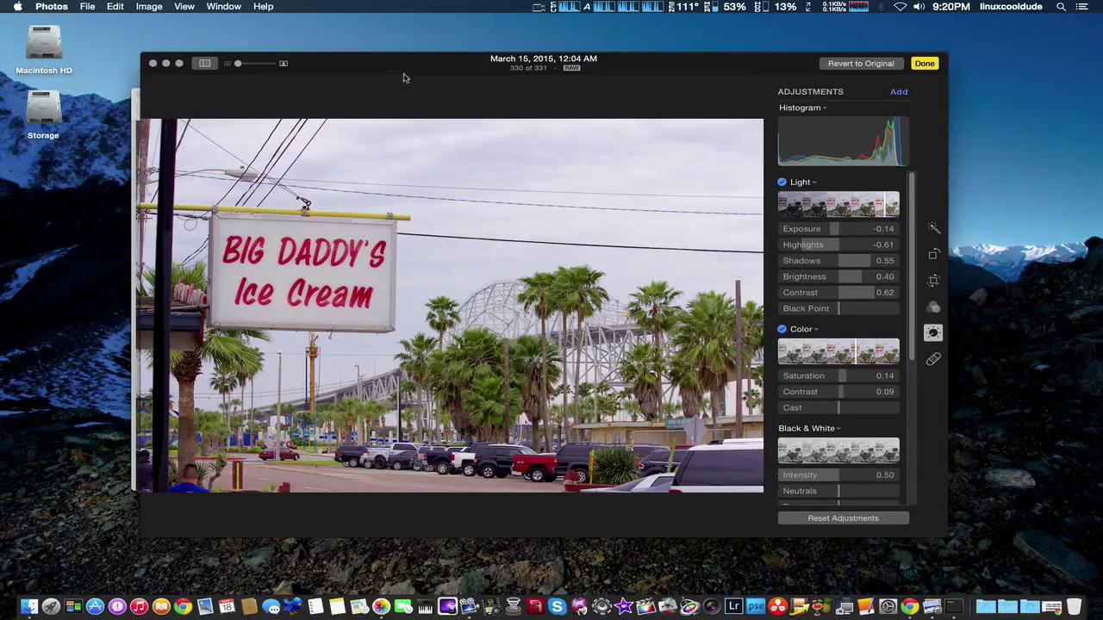
pyautogui.moveTo(393, 79)
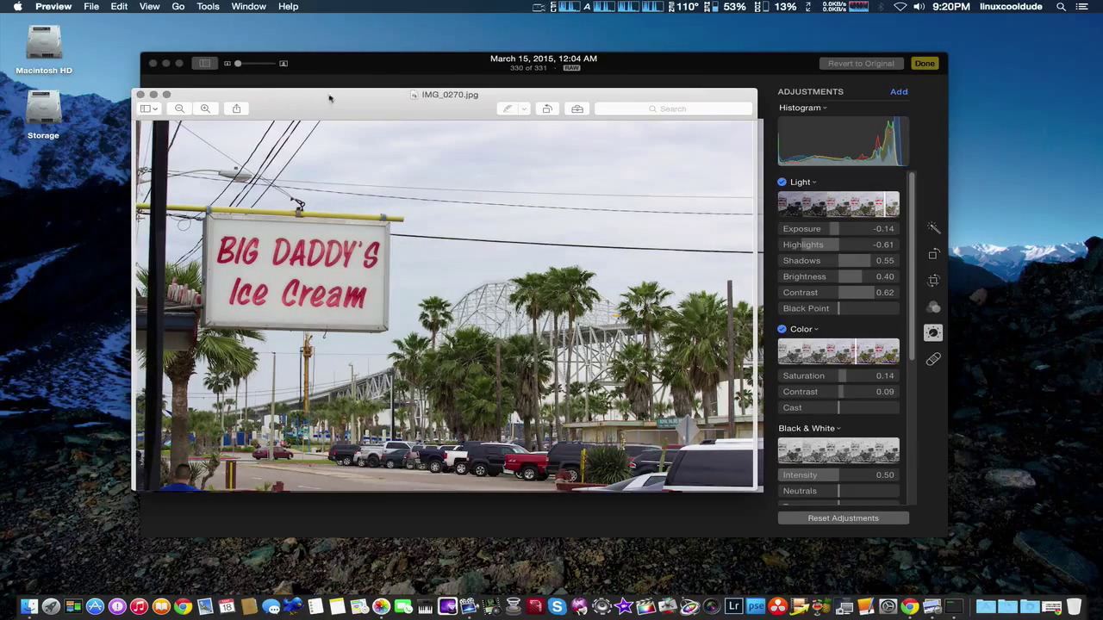
pyautogui.moveTo(379, 65)
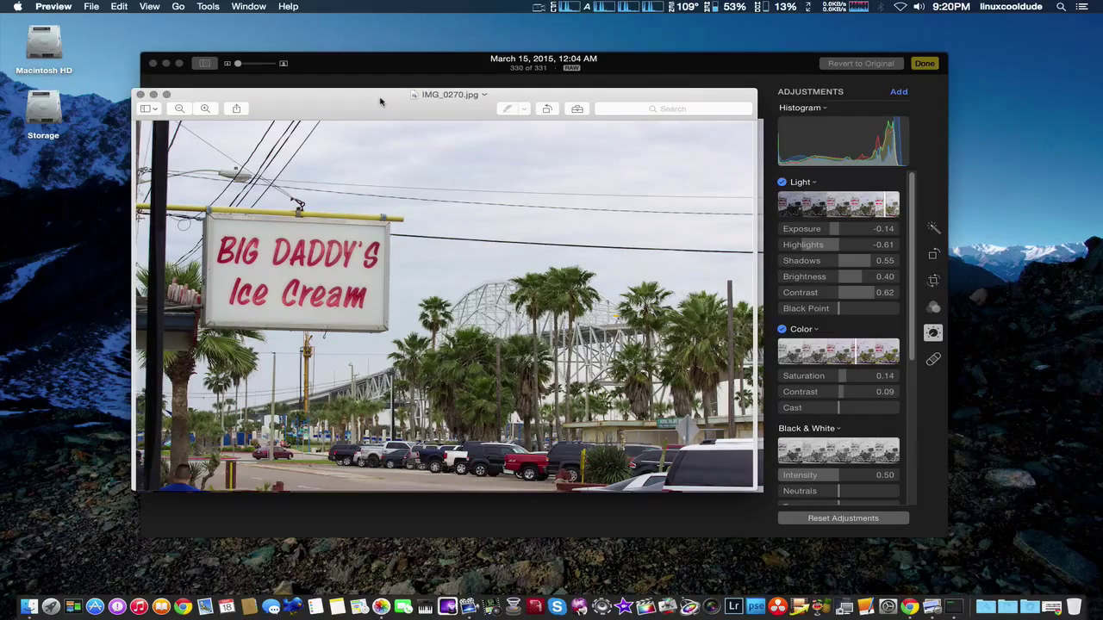
pyautogui.moveTo(383, 81)
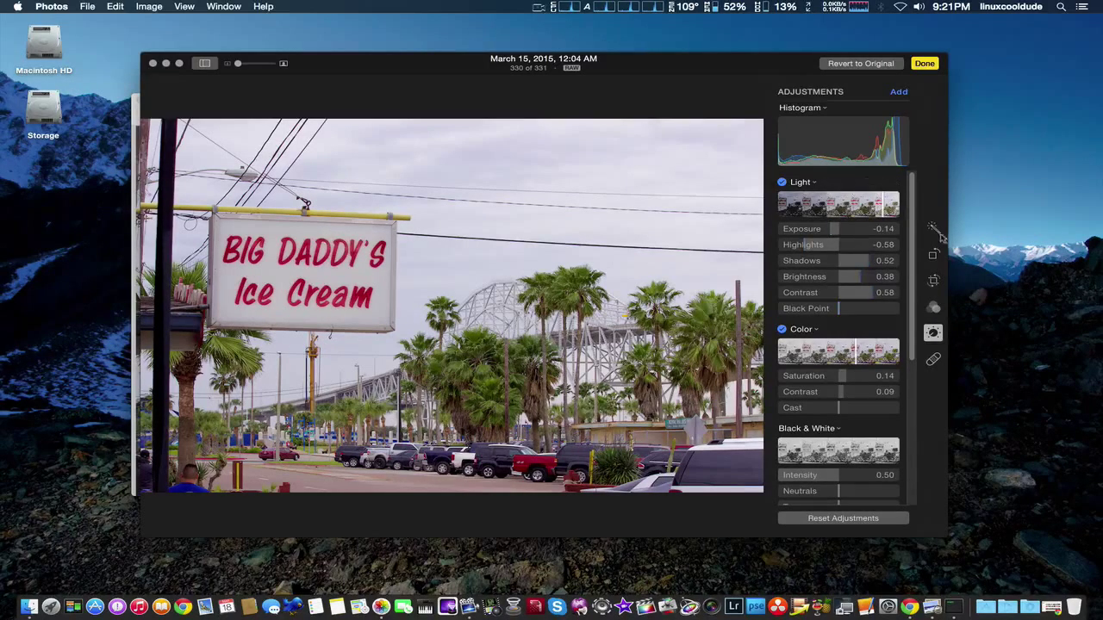
# Revert the manual edits via Enhance / Revert to Original, leaving Light and Color near neutral
pyautogui.click(932, 228)
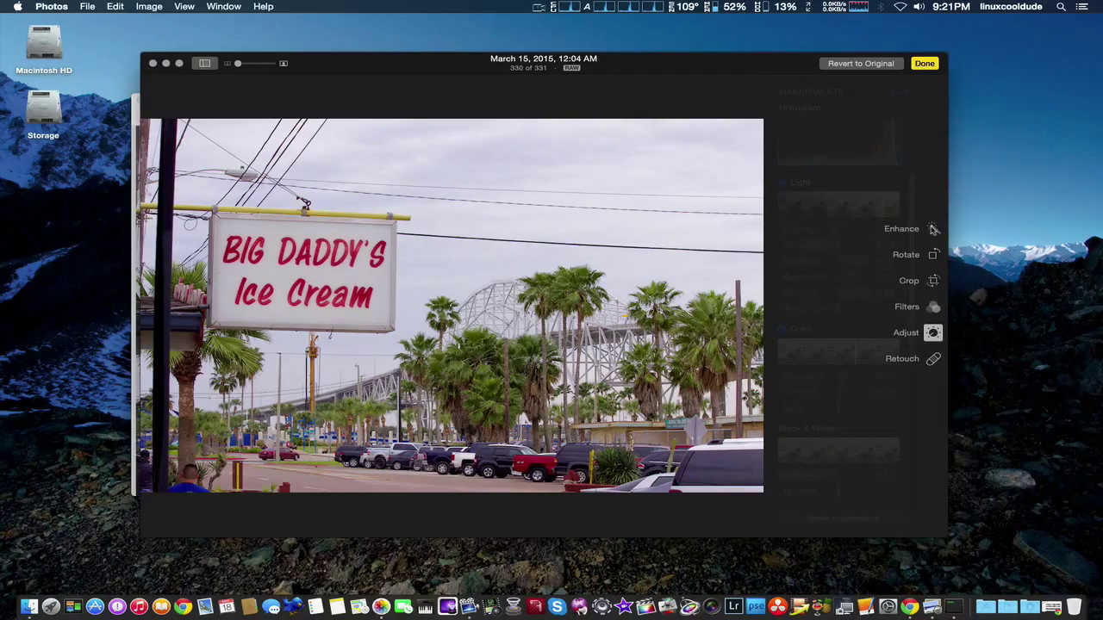
pyautogui.click(931, 332)
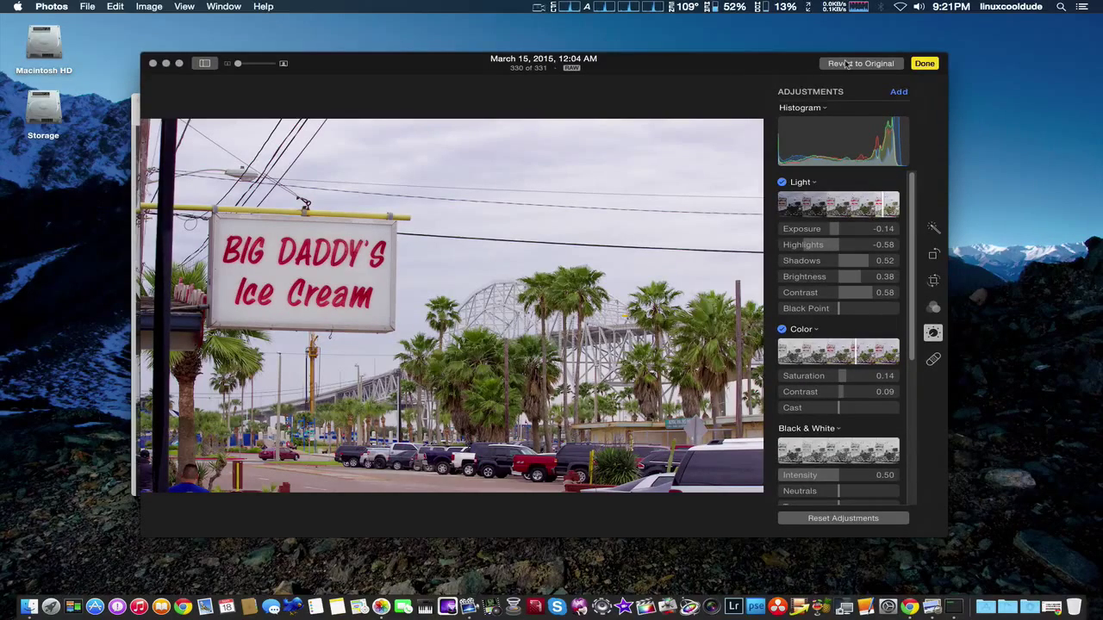
pyautogui.click(862, 62)
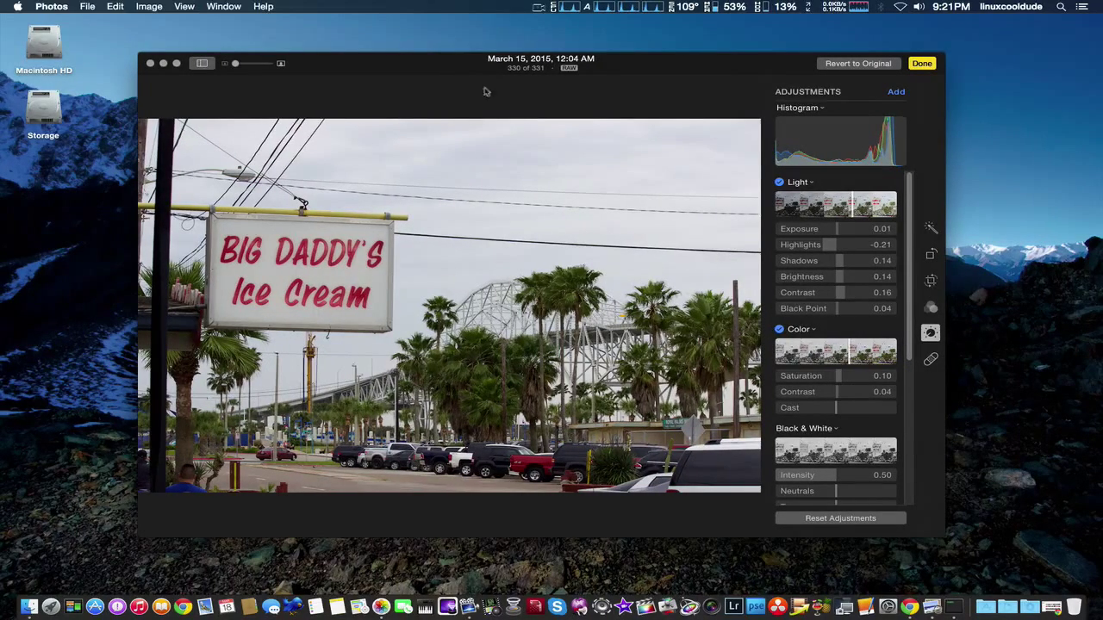
pyautogui.moveTo(1000, 491)
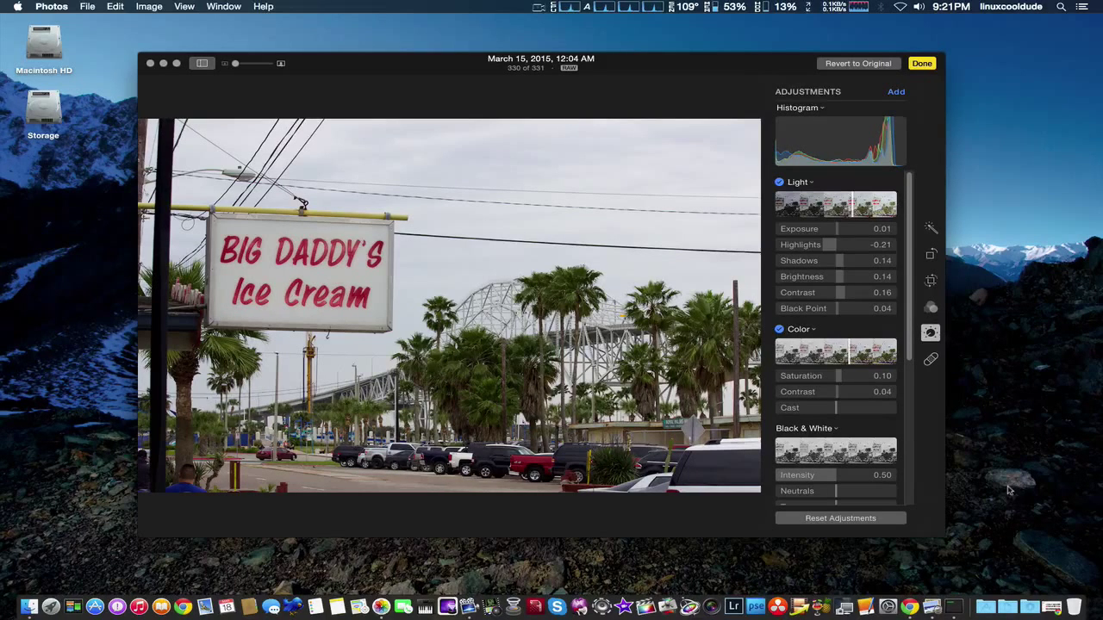
pyautogui.moveTo(1022, 511)
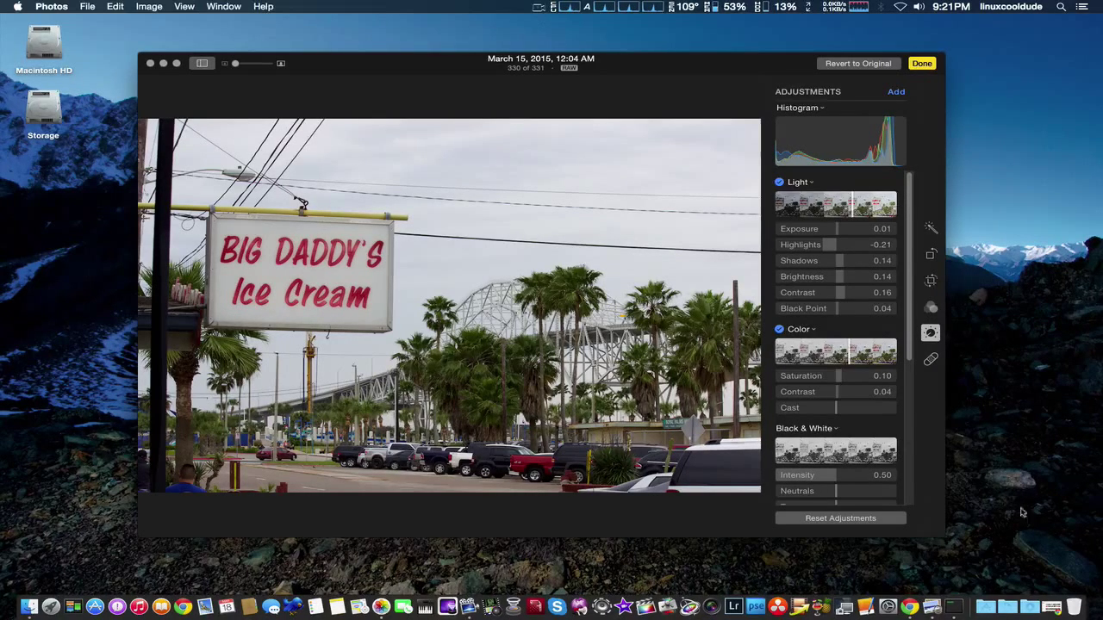